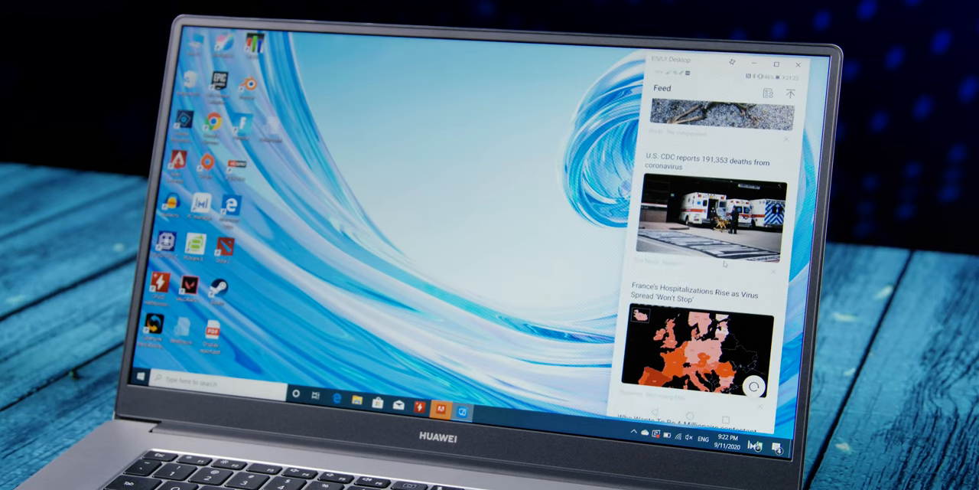
scroll("down", 3)
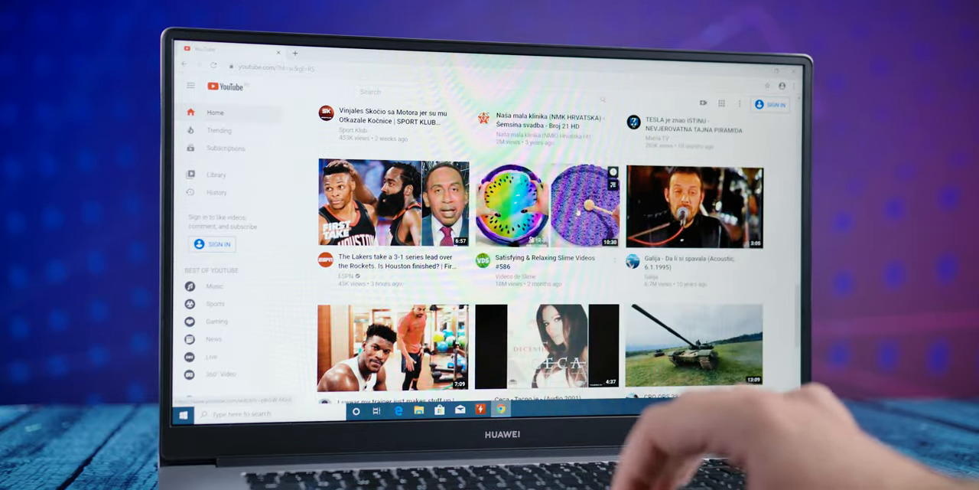
scroll("down", 3)
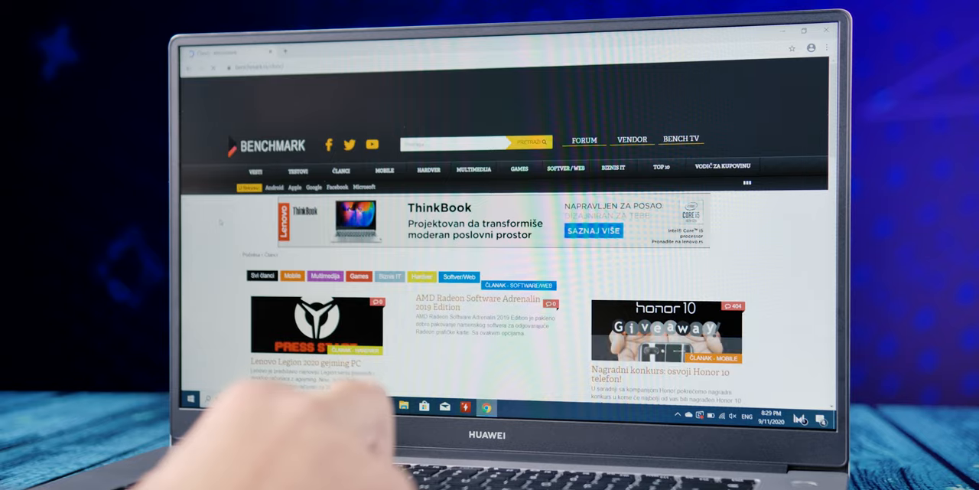
scroll("down", 3)
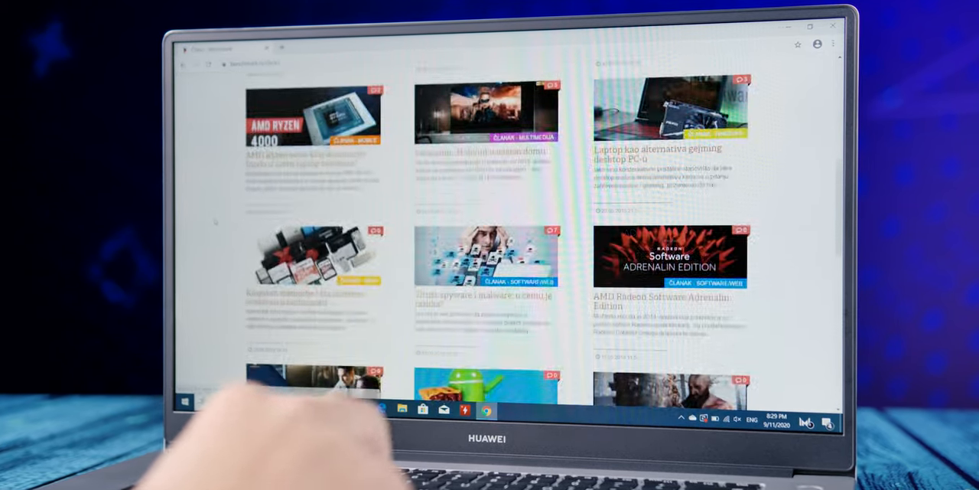